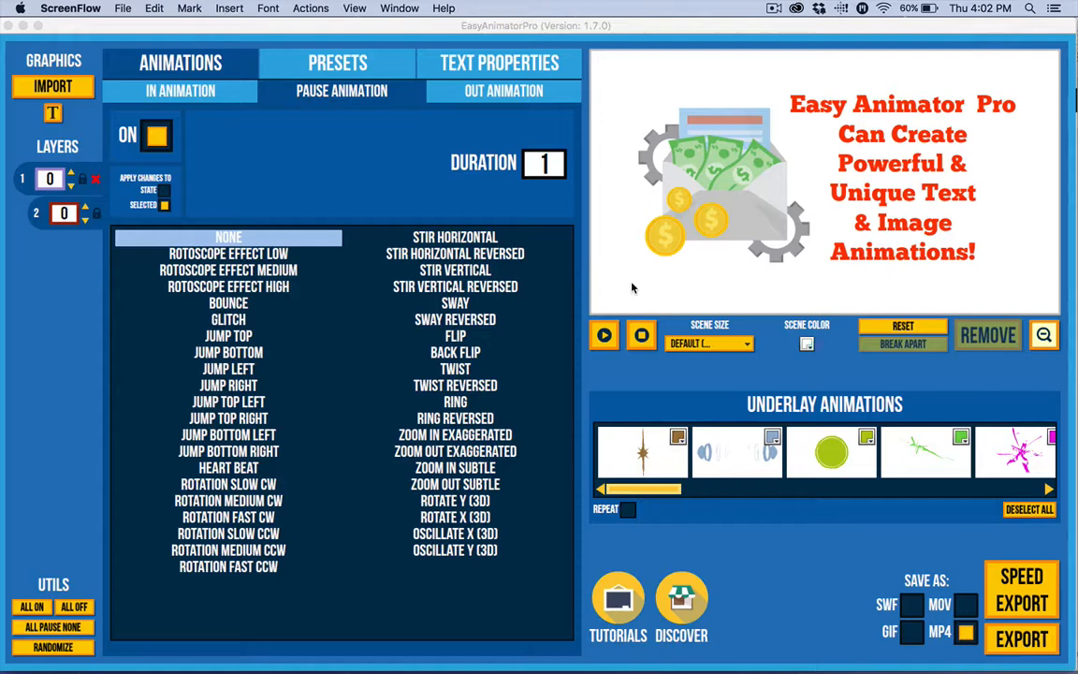
{"action": "mouse_move", "coordinate": [705, 97]}
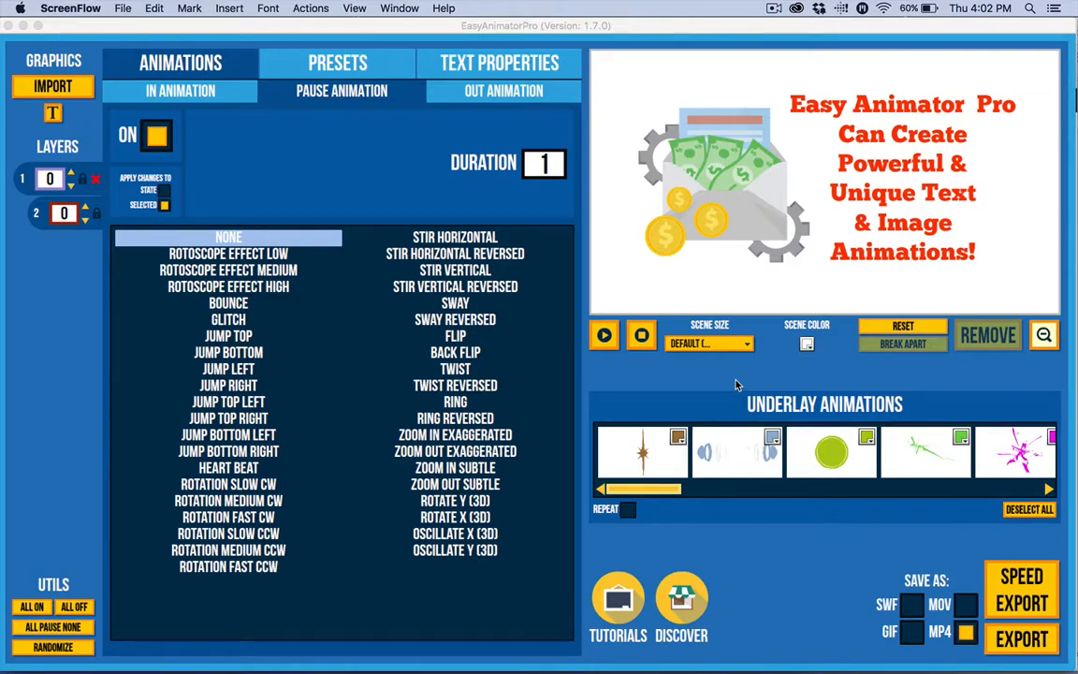
{"action": "mouse_move", "coordinate": [439, 194]}
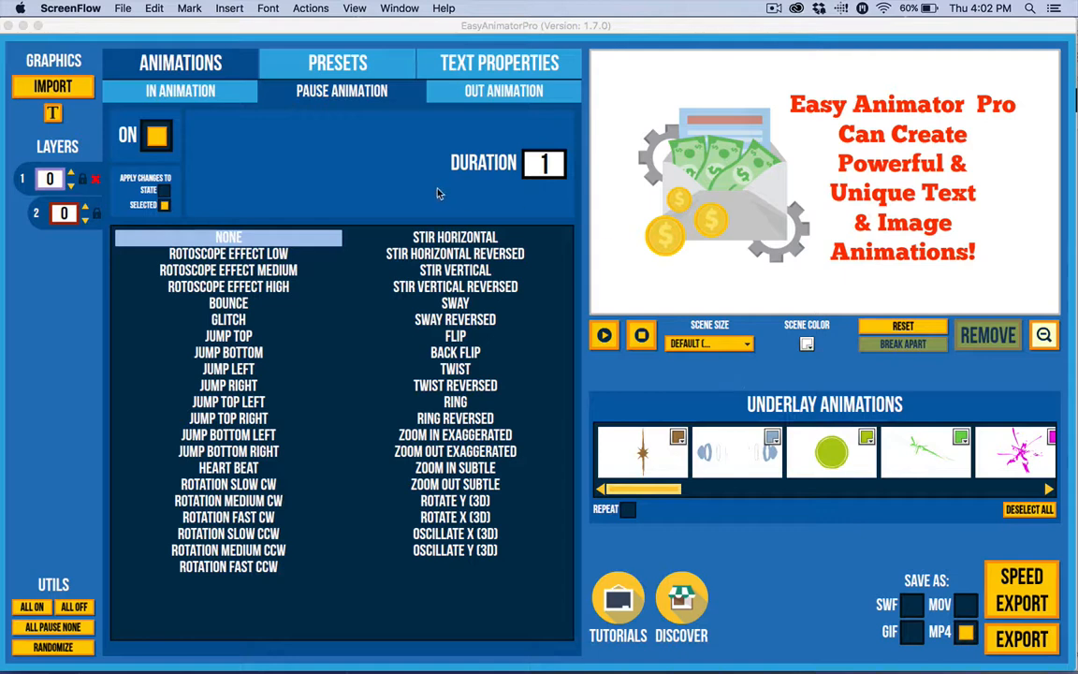
{"action": "mouse_move", "coordinate": [770, 345]}
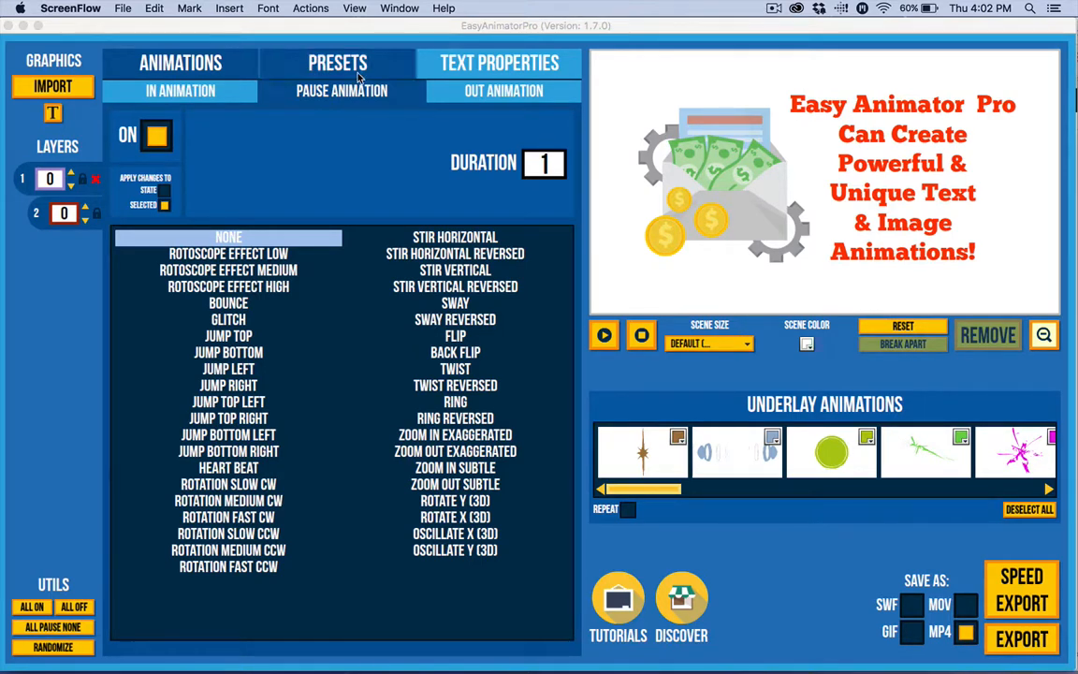
Step: Review the red headline's Text Properties: Chunkfive Ex, size 48, and the colour picker
{"action": "left_click", "coordinate": [499, 62]}
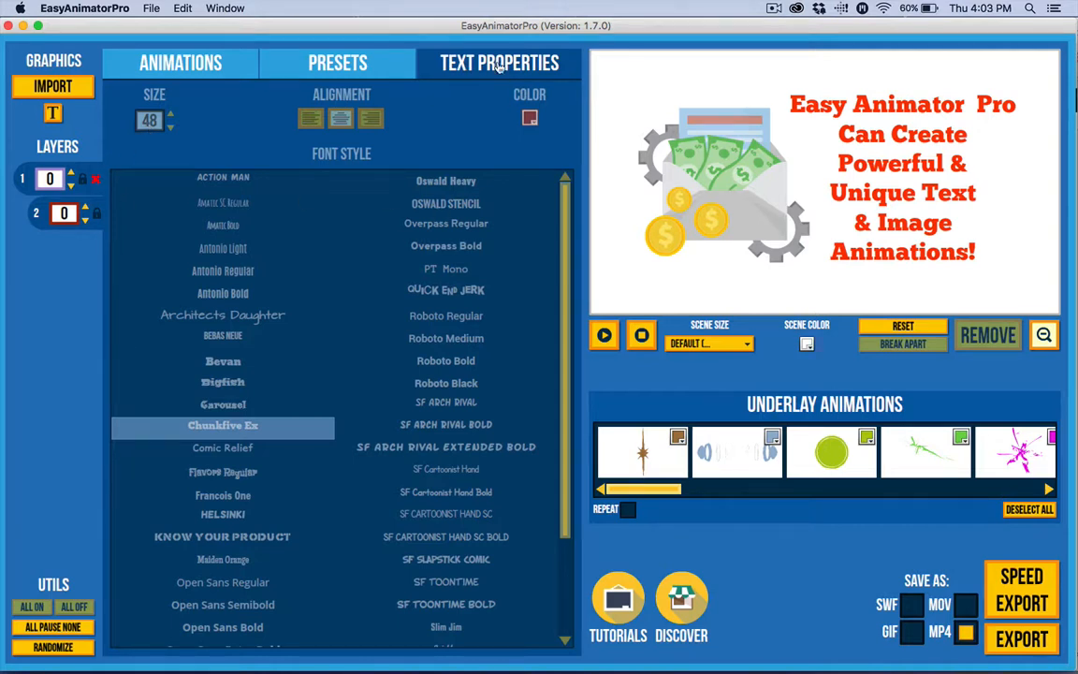
{"action": "mouse_move", "coordinate": [260, 525]}
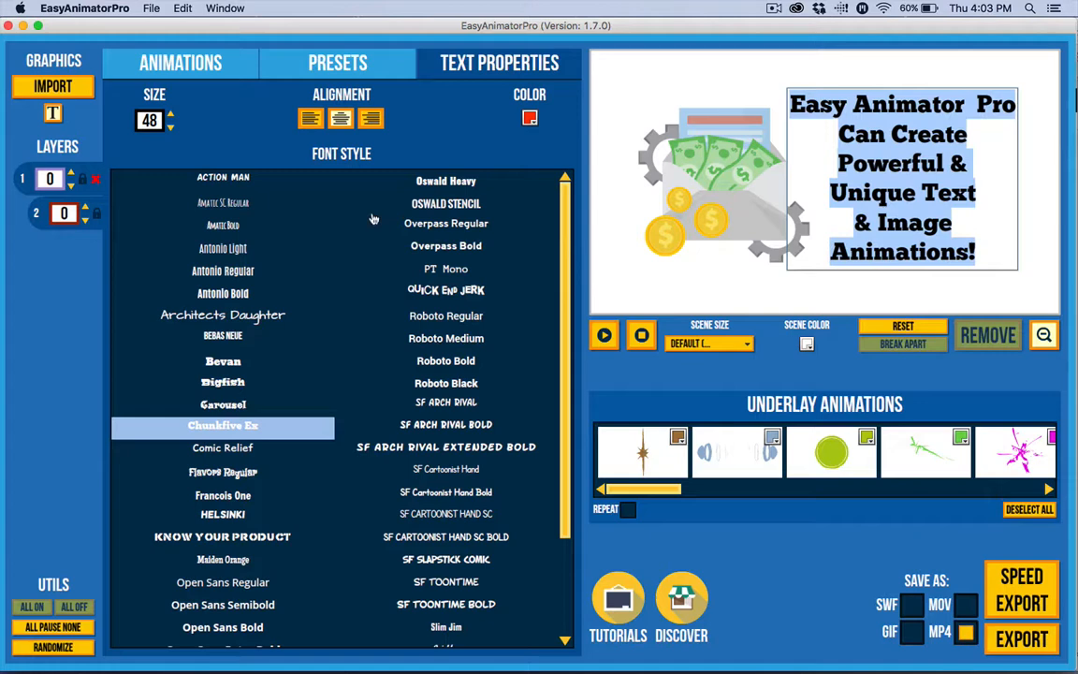
{"action": "left_click", "coordinate": [445, 290]}
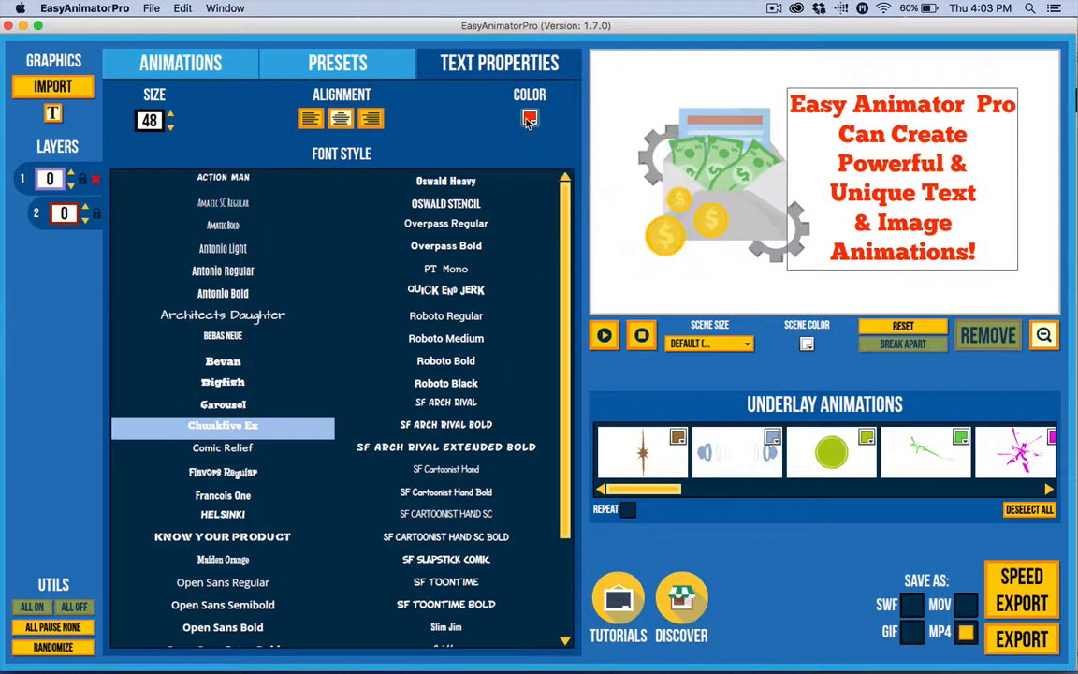
{"action": "left_click", "coordinate": [529, 118]}
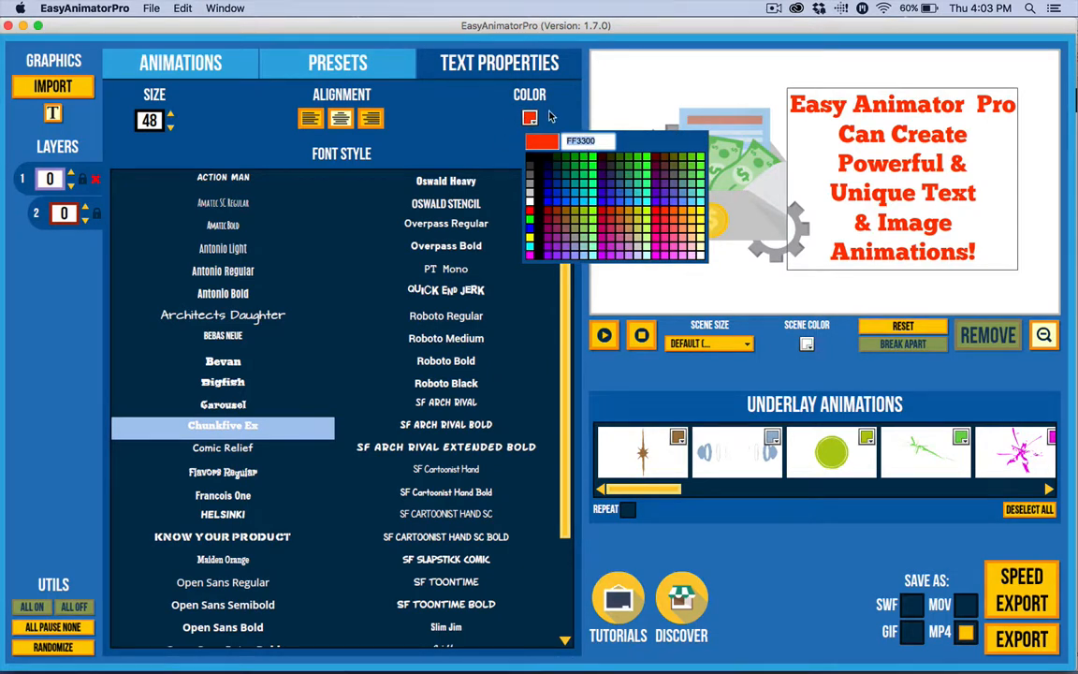
{"action": "left_click", "coordinate": [529, 117]}
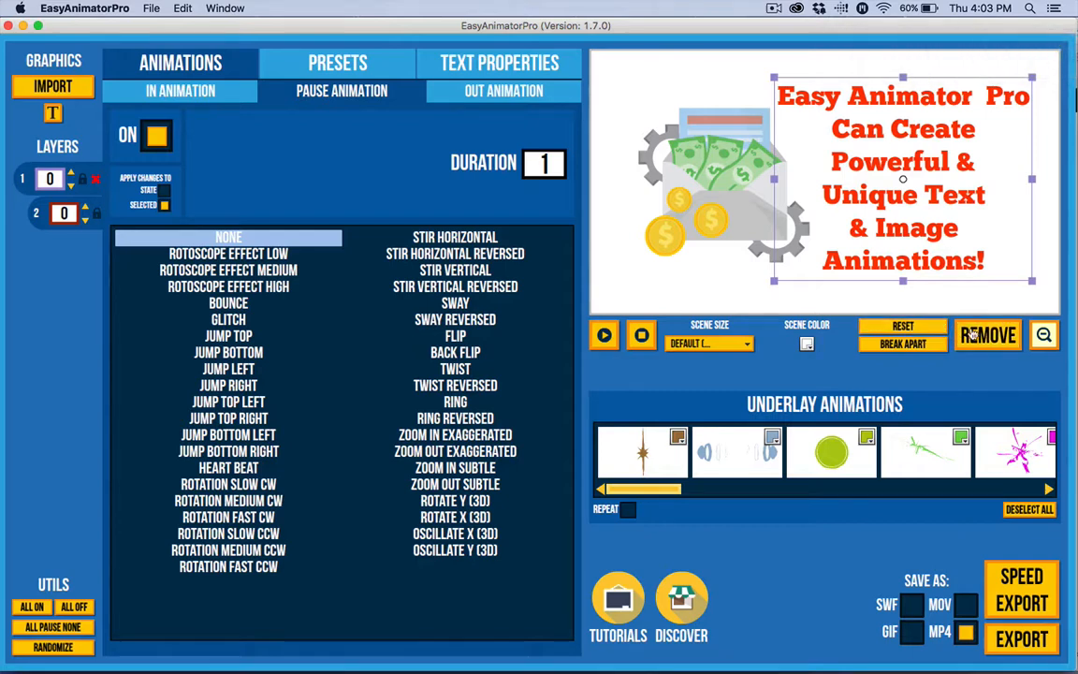
{"action": "mouse_move", "coordinate": [988, 335]}
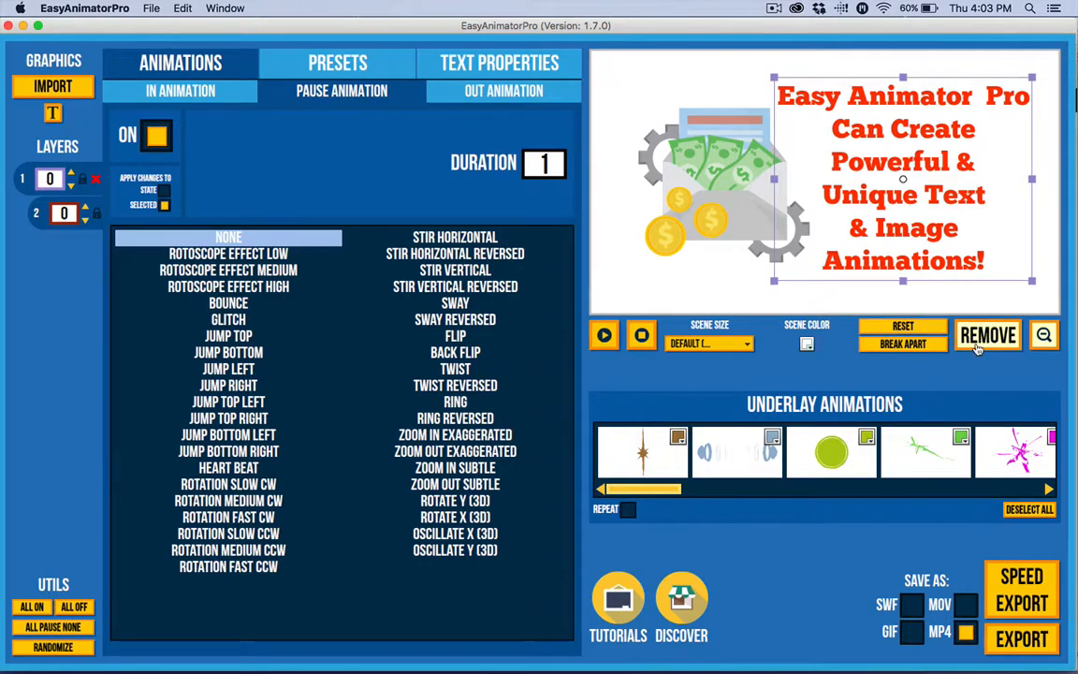
Step: Tick GIF as an export format alongside MP4
{"action": "left_click", "coordinate": [807, 344]}
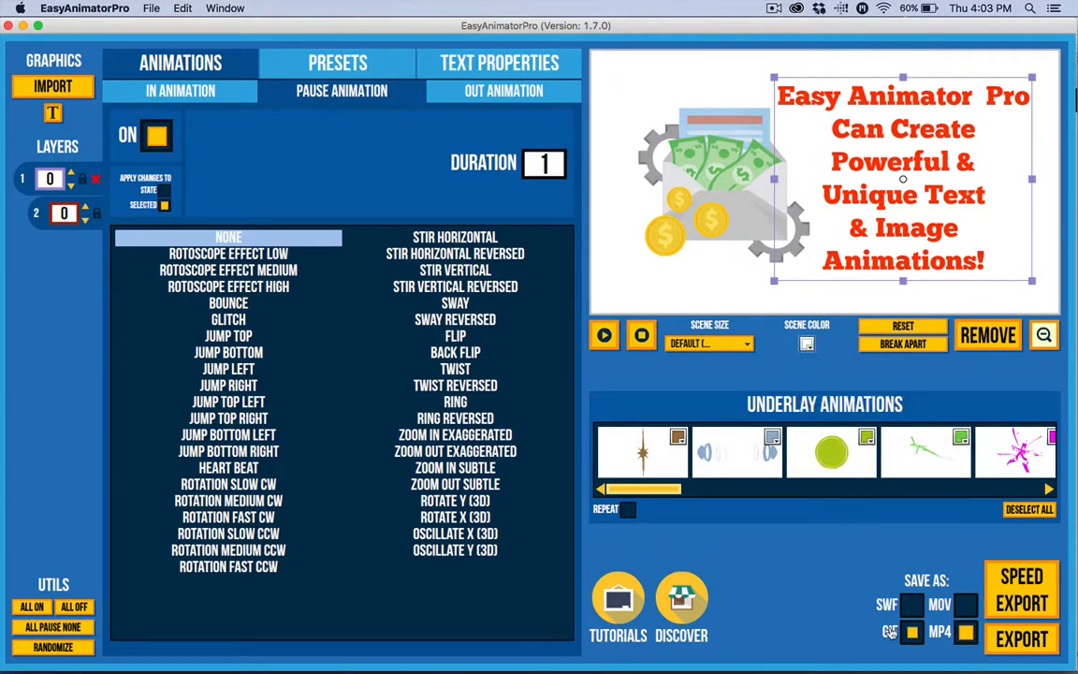
{"action": "mouse_move", "coordinate": [899, 562]}
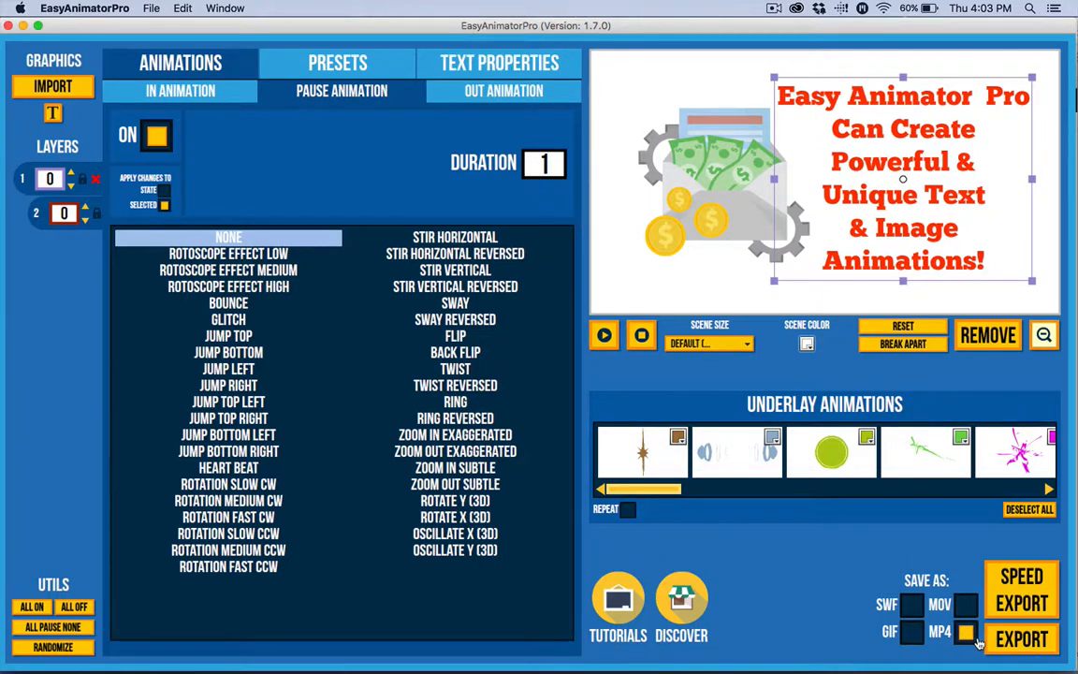
{"action": "mouse_move", "coordinate": [702, 101]}
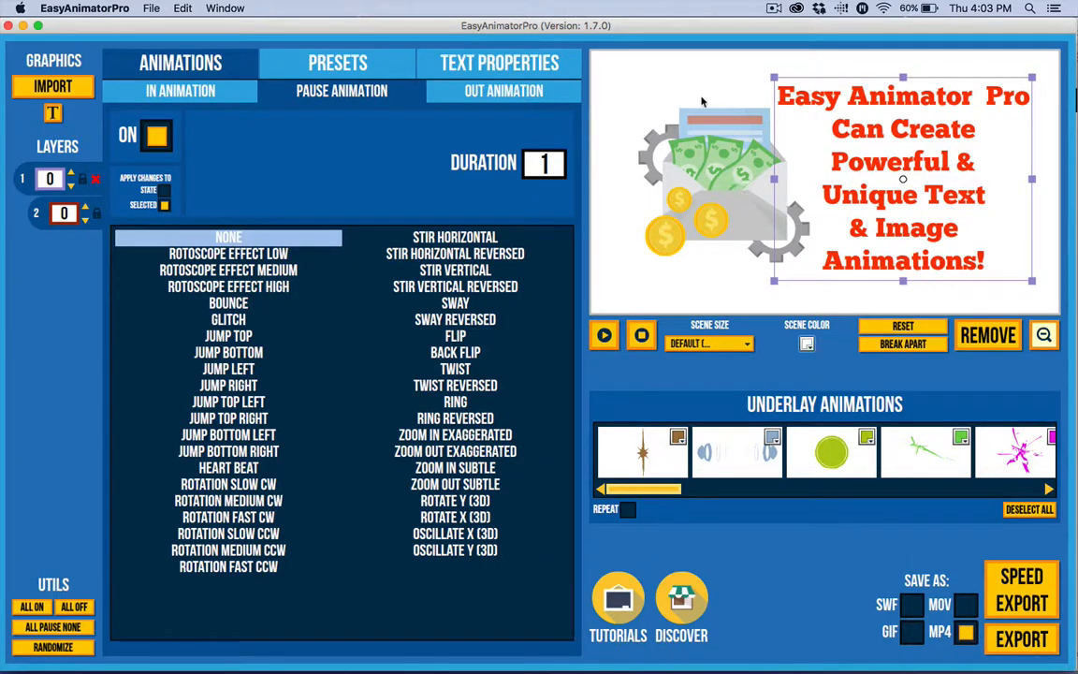
{"action": "mouse_move", "coordinate": [702, 211]}
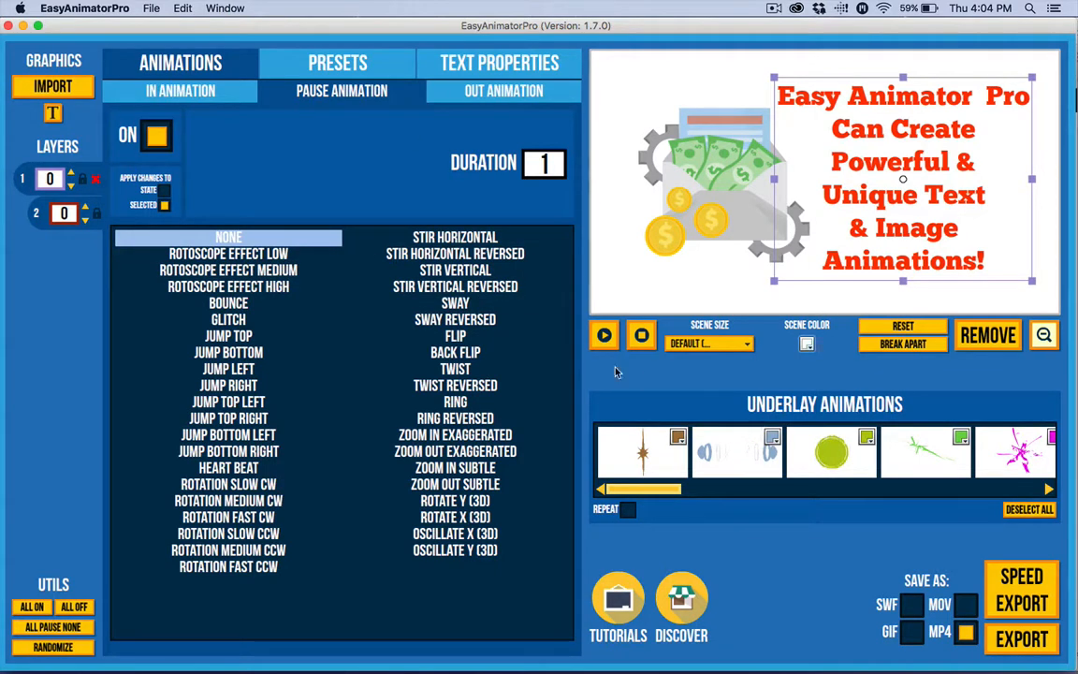
{"action": "mouse_move", "coordinate": [446, 131]}
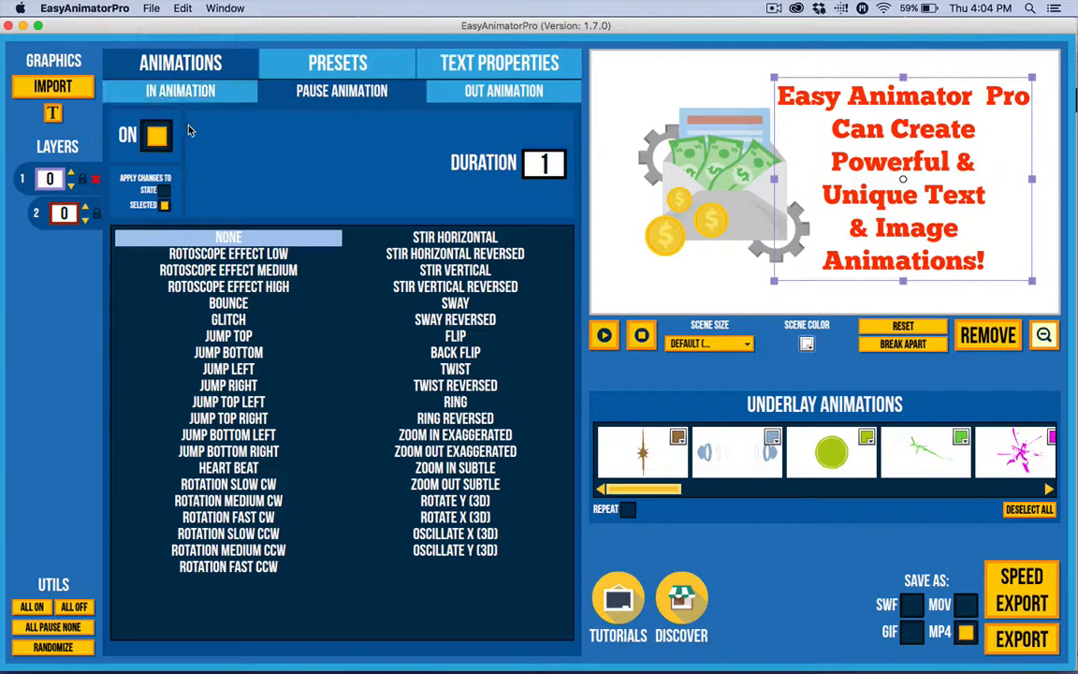
{"action": "mouse_move", "coordinate": [268, 183]}
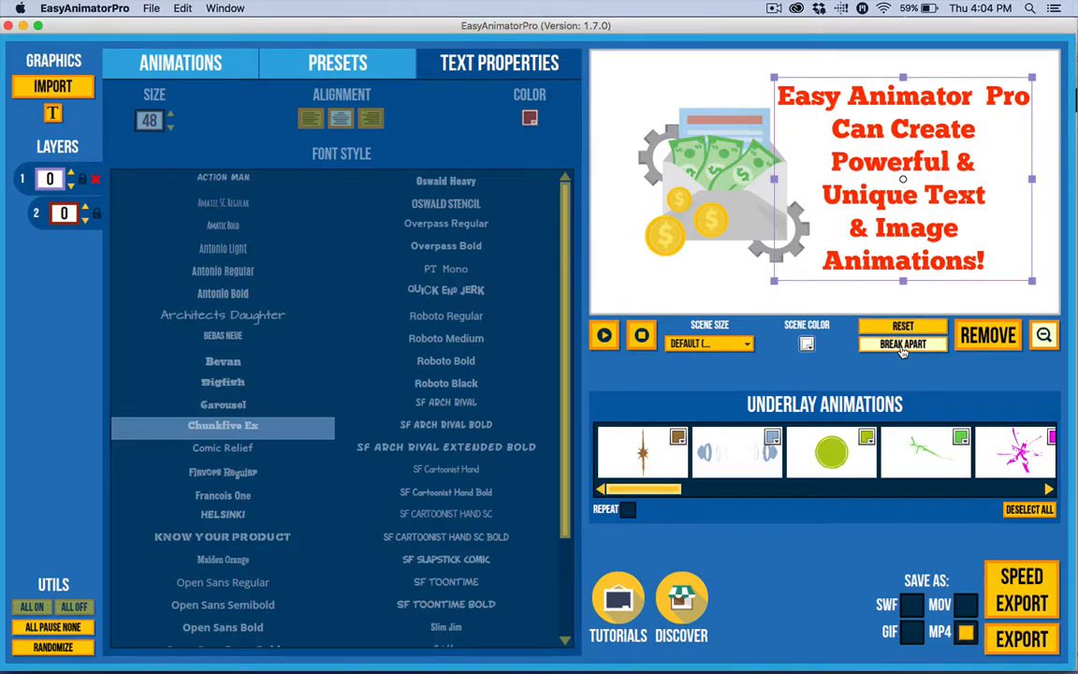
Step: Break the headline text block apart into separate line layers only
{"action": "left_click", "coordinate": [903, 345]}
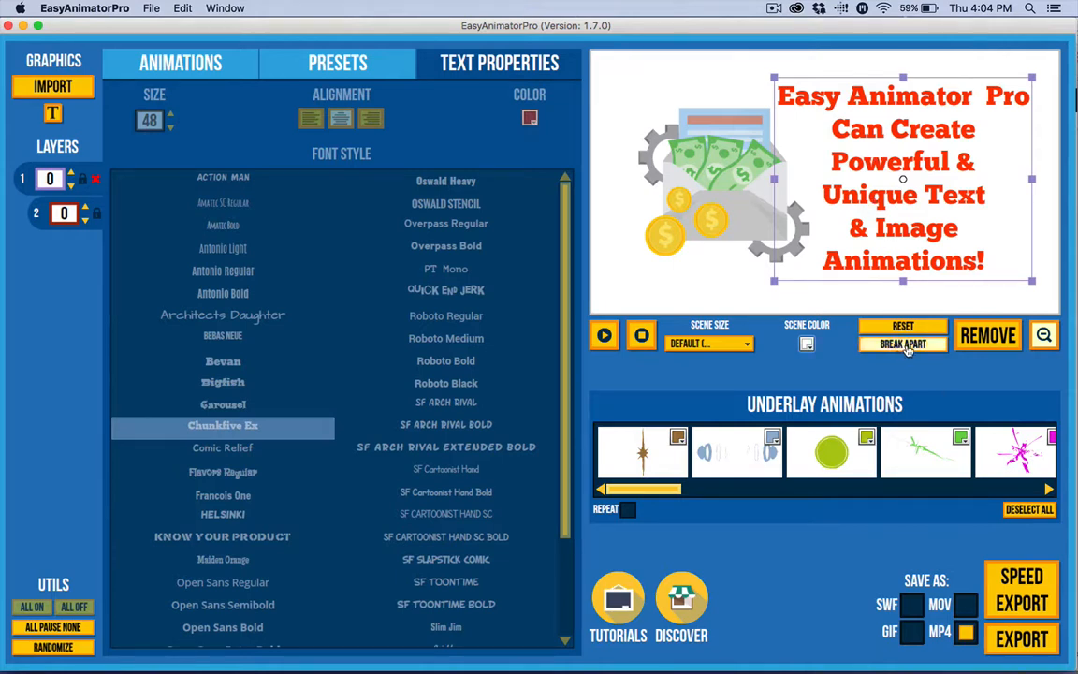
{"action": "left_click", "coordinate": [903, 344]}
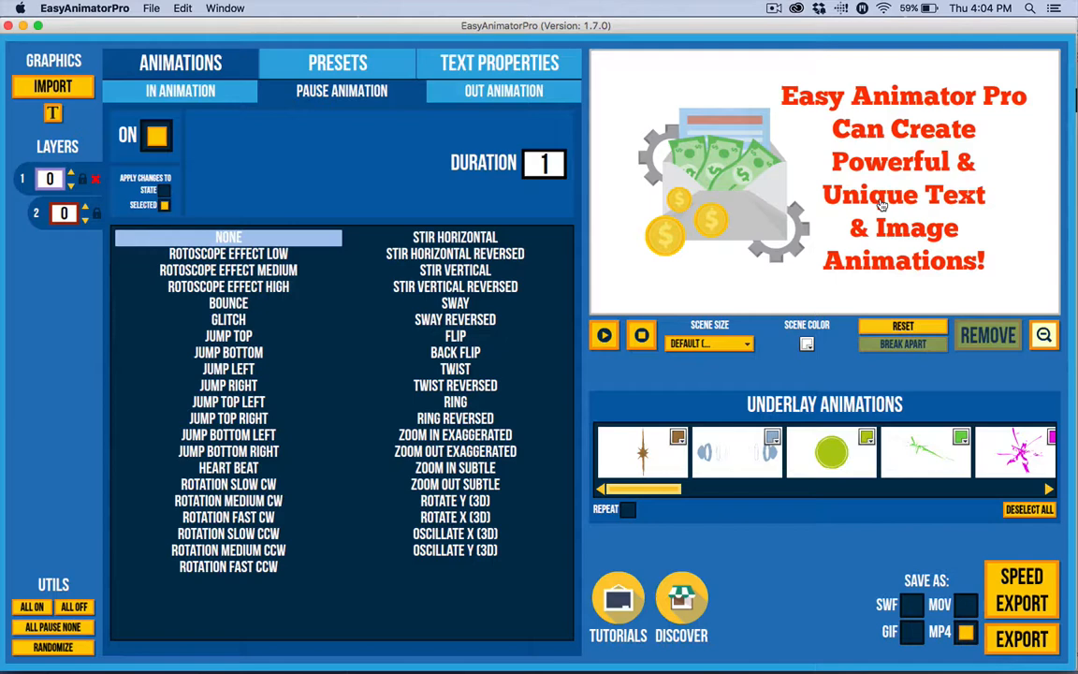
{"action": "left_click", "coordinate": [903, 344]}
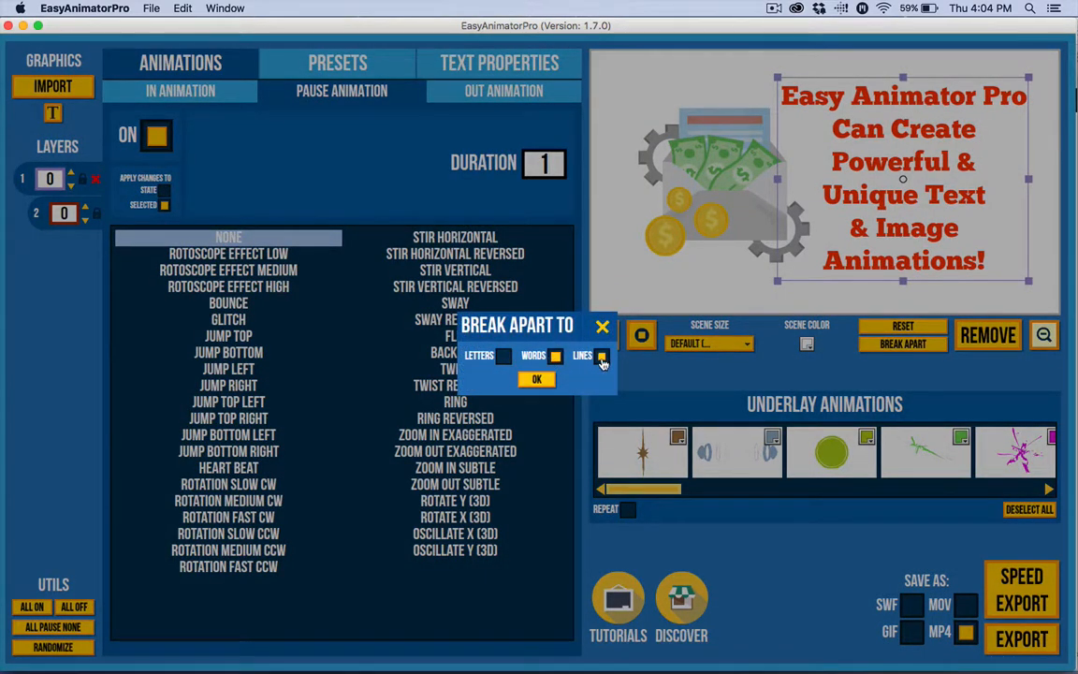
{"action": "left_click", "coordinate": [602, 356]}
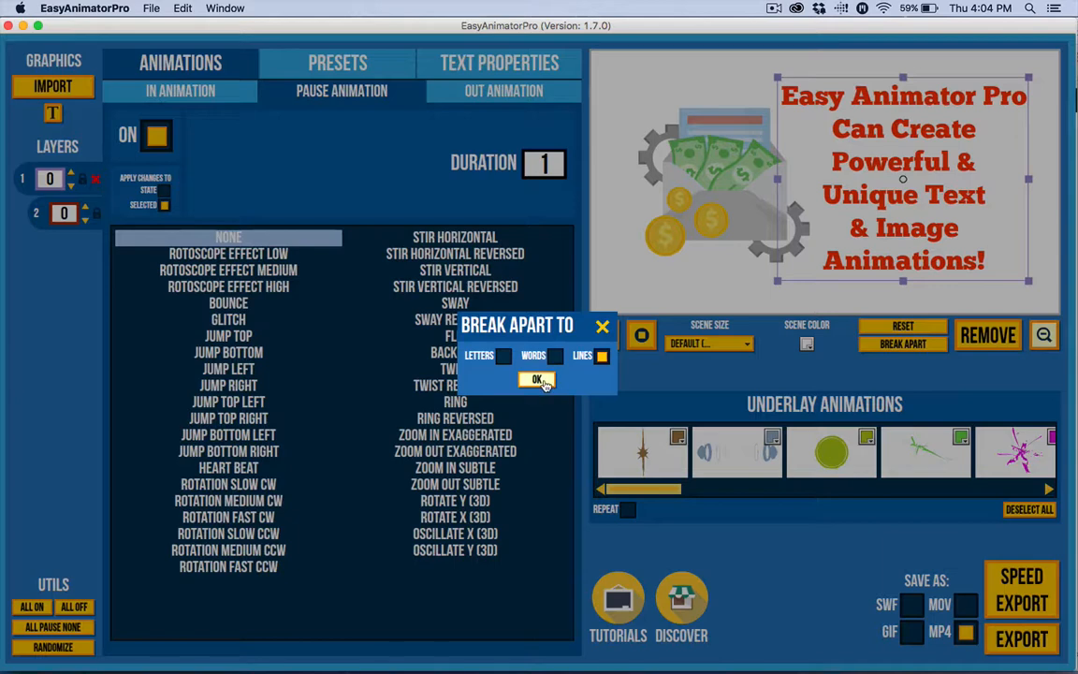
{"action": "left_click", "coordinate": [537, 379]}
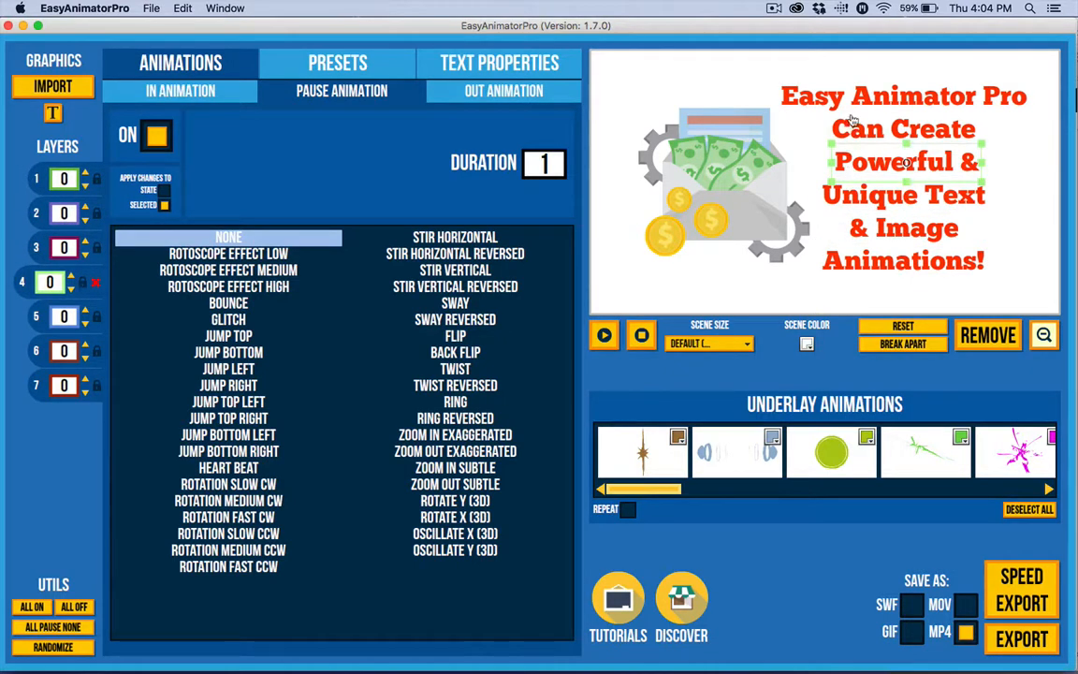
Step: Select the top headline line, 'Easy Animator Pro', as its own object
{"action": "left_click", "coordinate": [901, 129]}
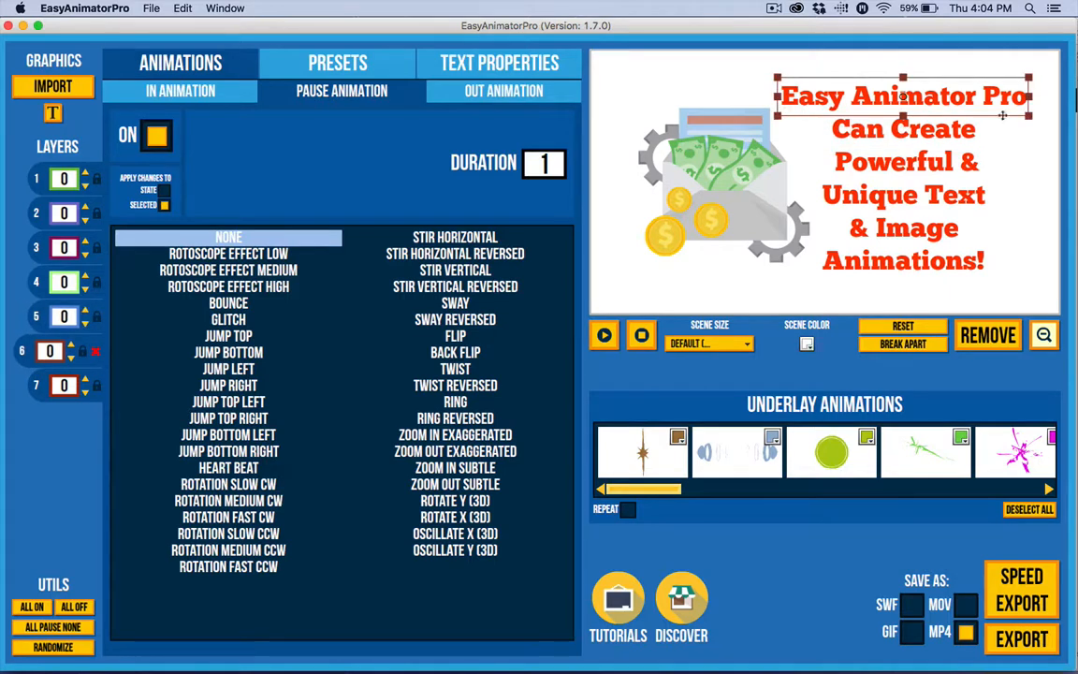
{"action": "mouse_move", "coordinate": [740, 204]}
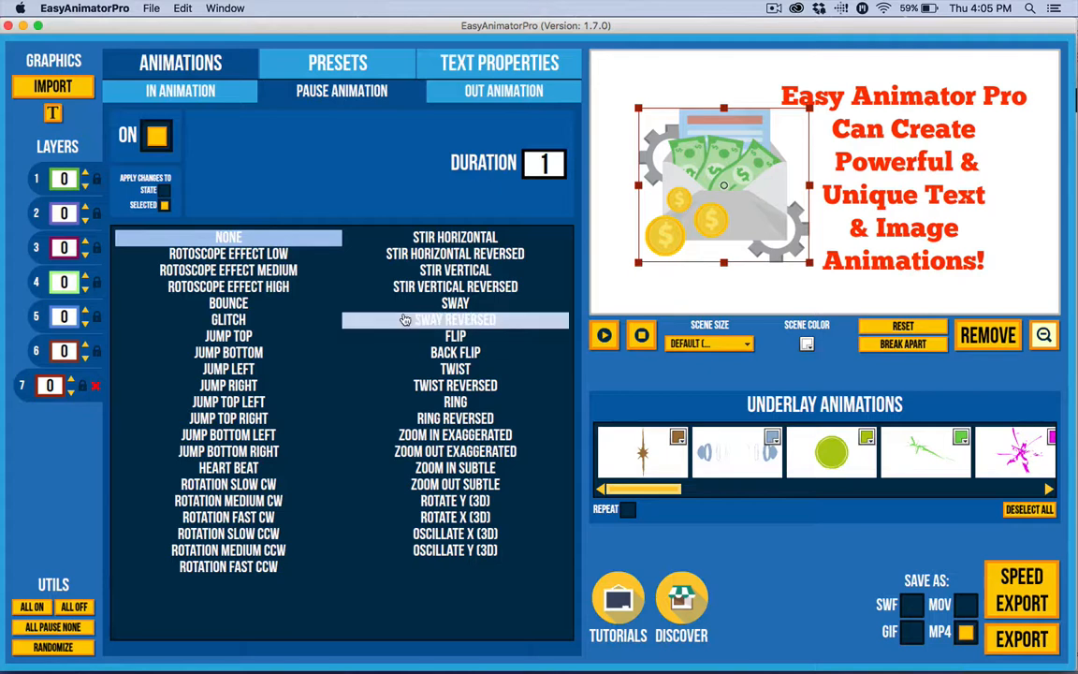
{"action": "mouse_move", "coordinate": [714, 196]}
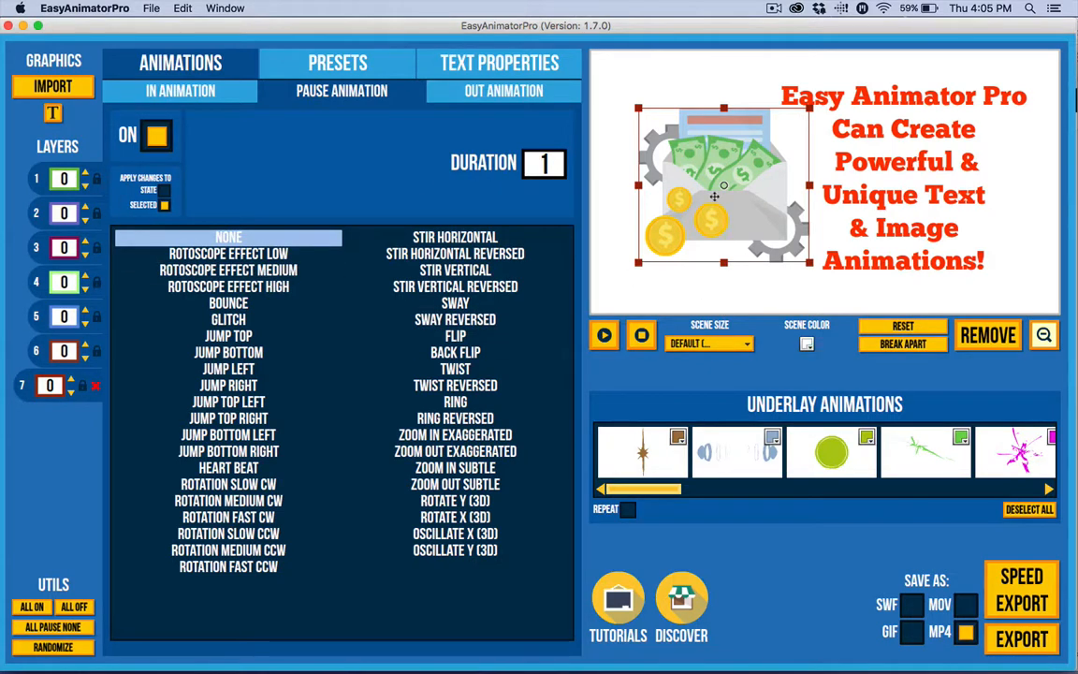
{"action": "mouse_move", "coordinate": [710, 357]}
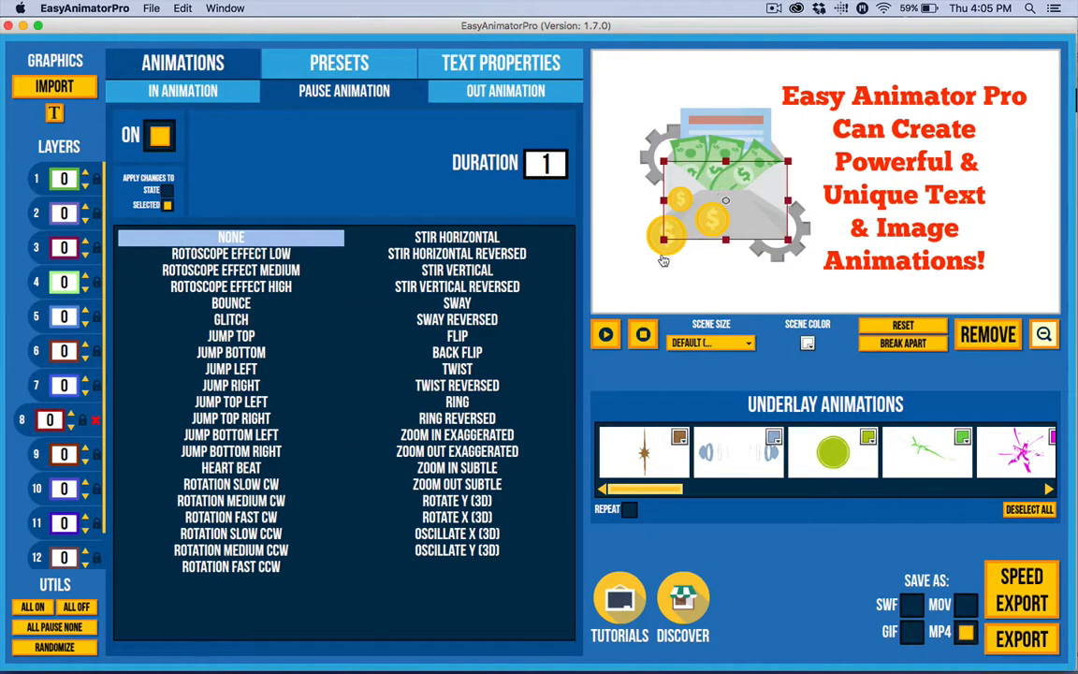
{"action": "mouse_move", "coordinate": [676, 257]}
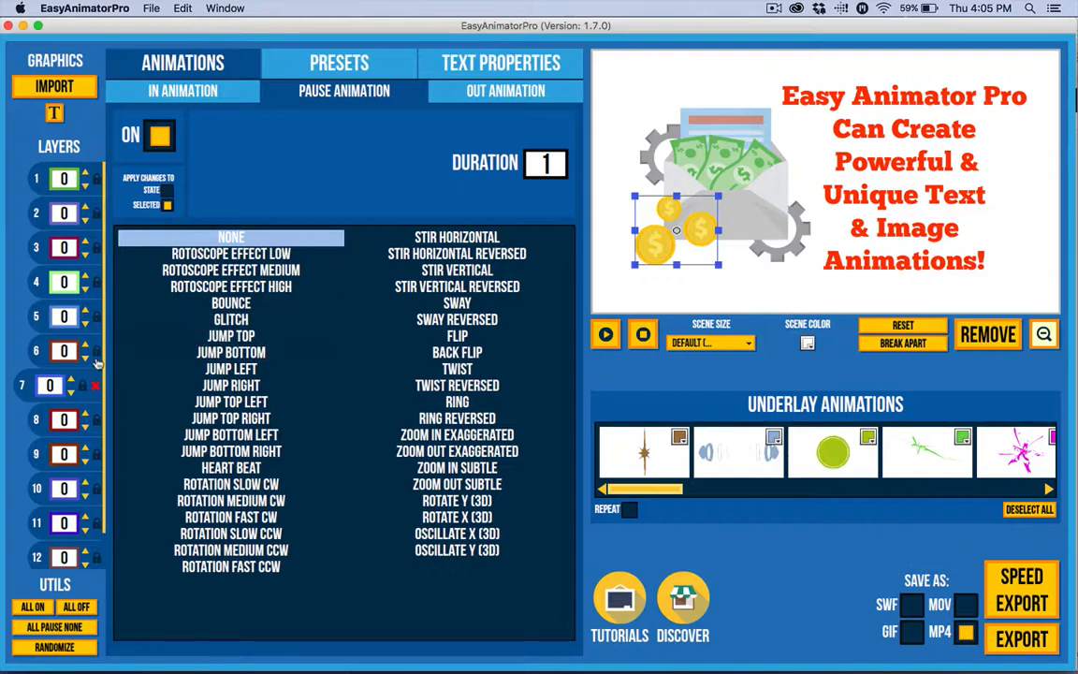
{"action": "mouse_move", "coordinate": [108, 477]}
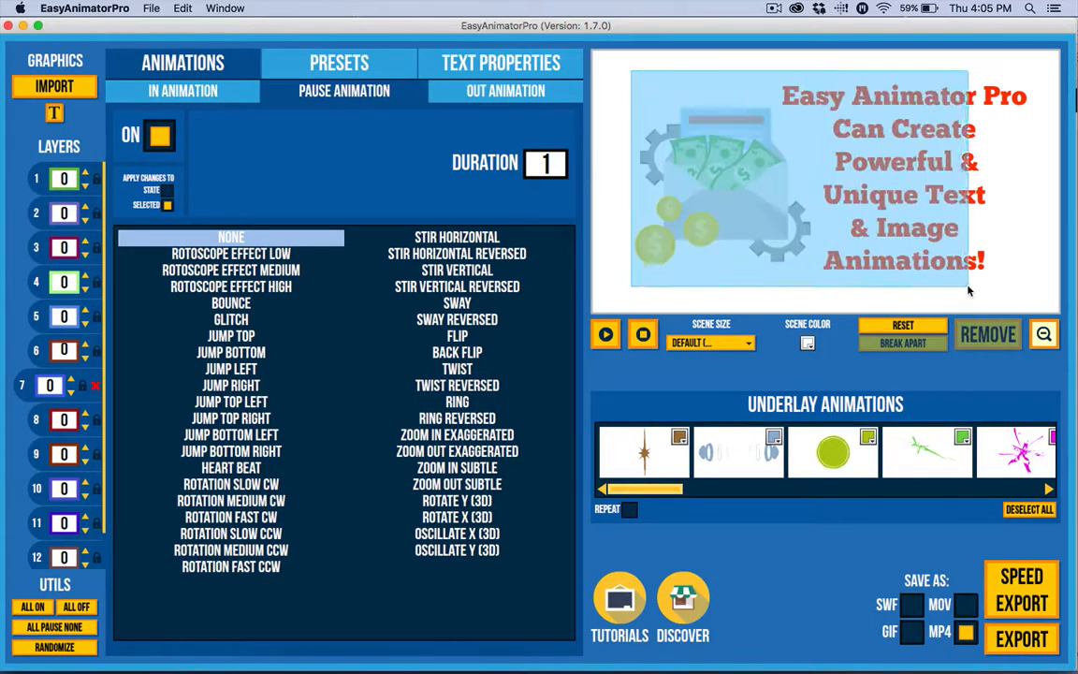
Step: Apply the Whirl Twist preset to all twelve layers, then return to Animations
{"action": "left_click", "coordinate": [339, 63]}
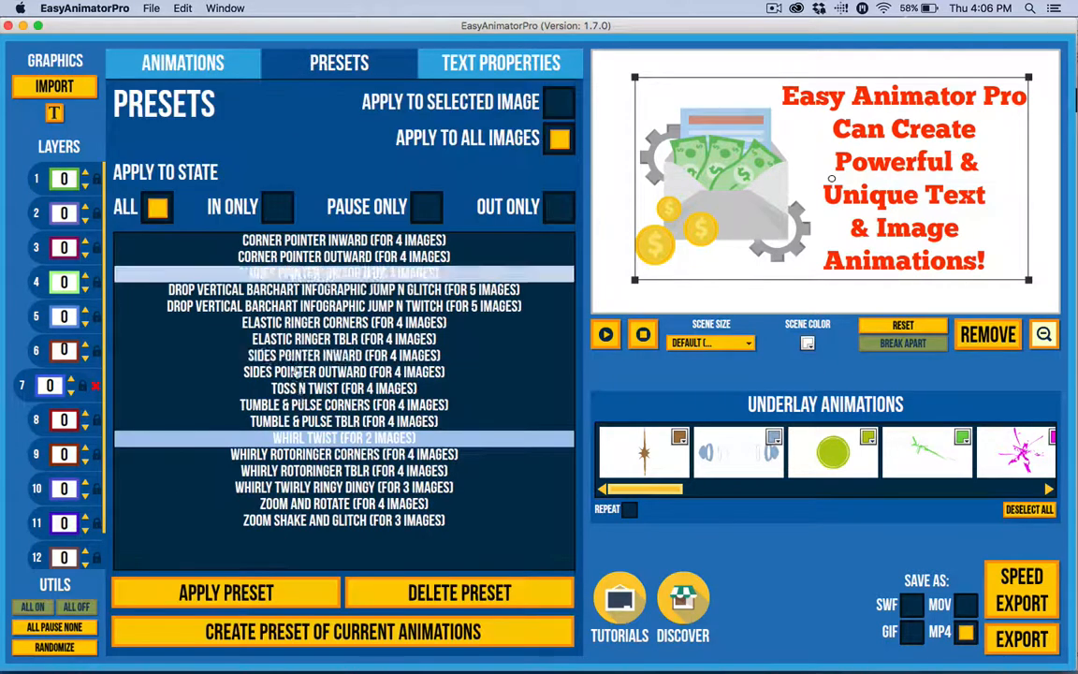
{"action": "left_click", "coordinate": [225, 593]}
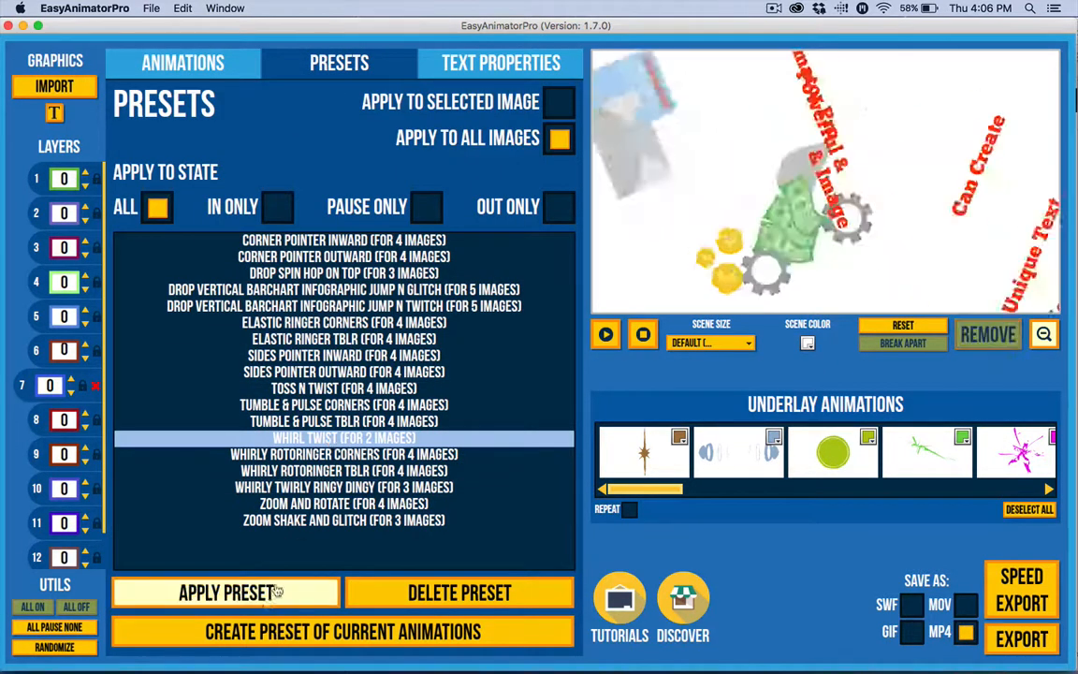
{"action": "left_click", "coordinate": [225, 593]}
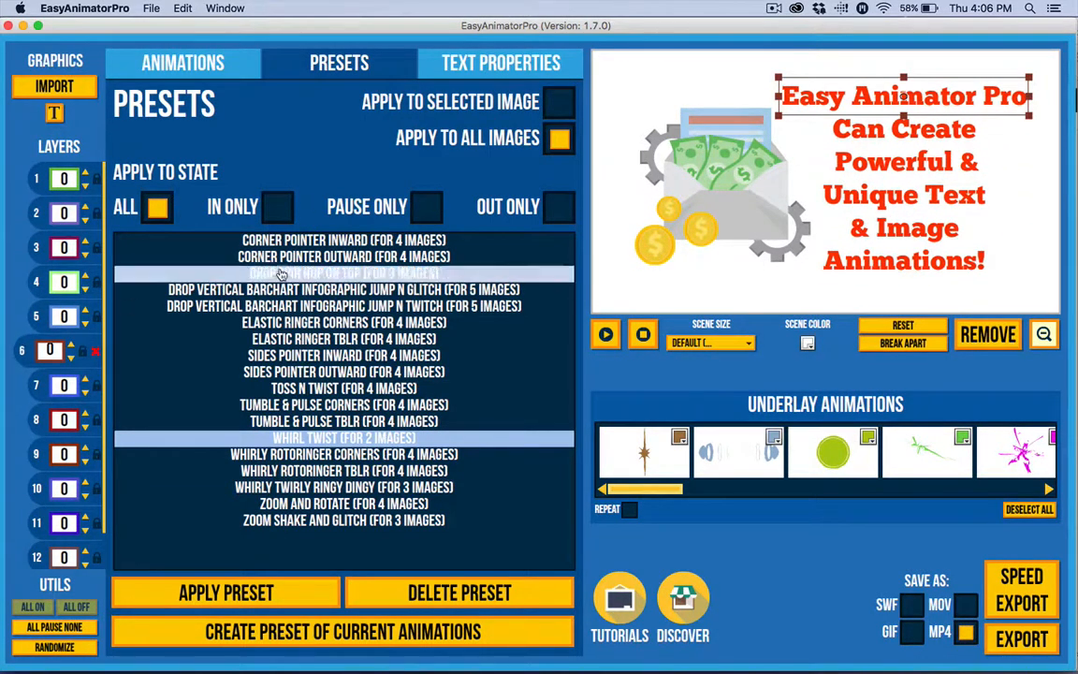
{"action": "left_click", "coordinate": [183, 63]}
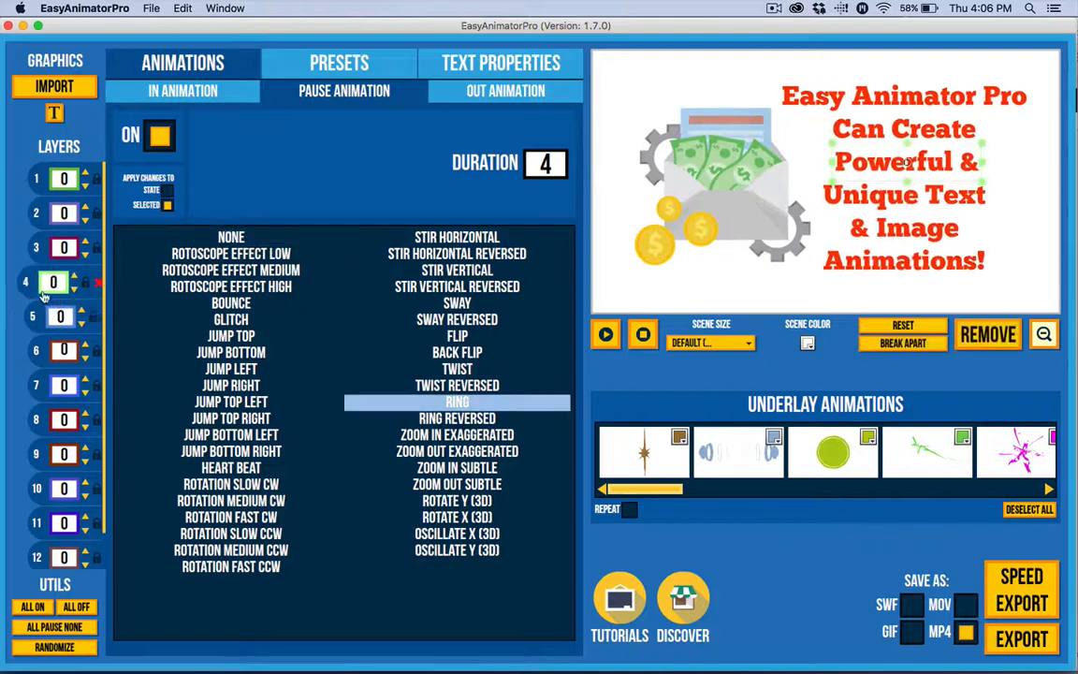
{"action": "left_click", "coordinate": [231, 237]}
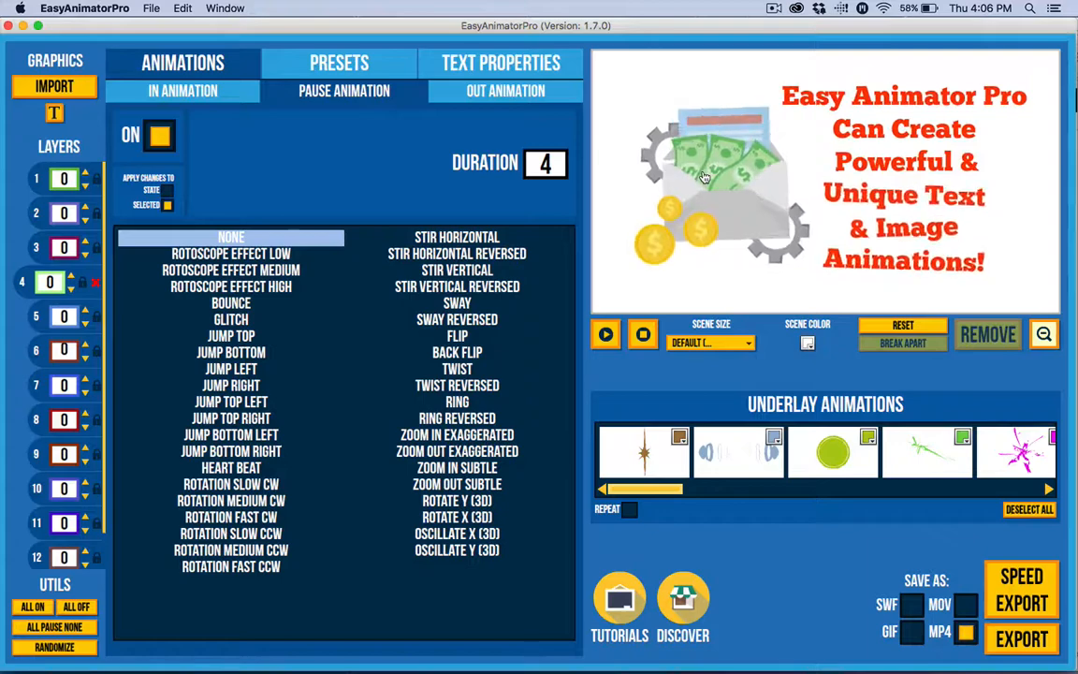
{"action": "mouse_move", "coordinate": [735, 191]}
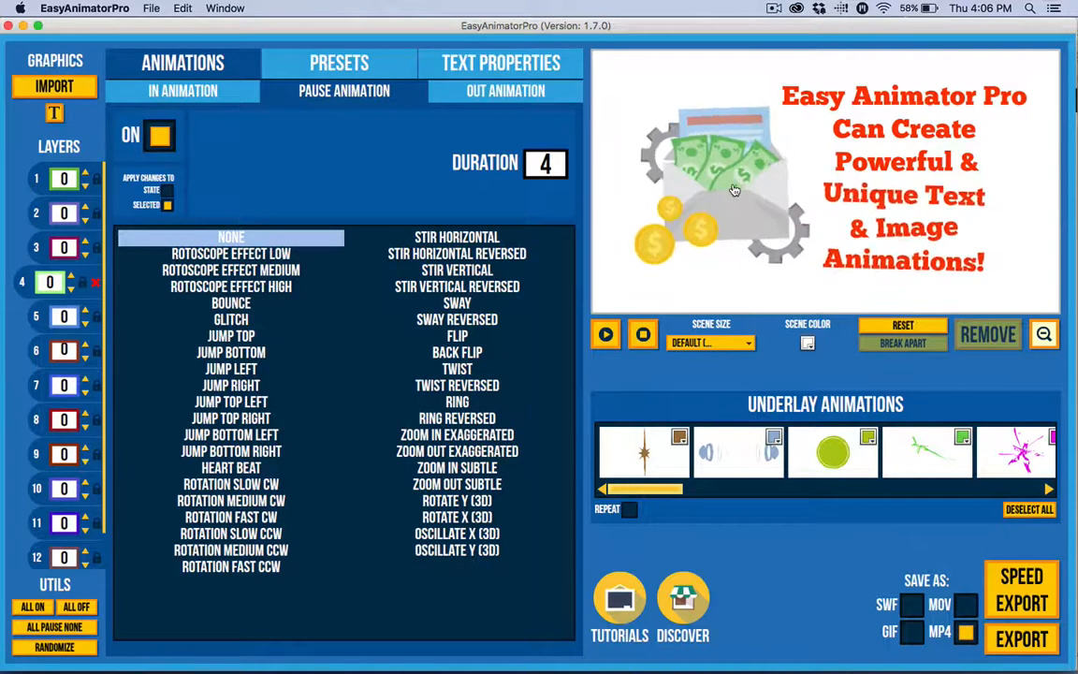